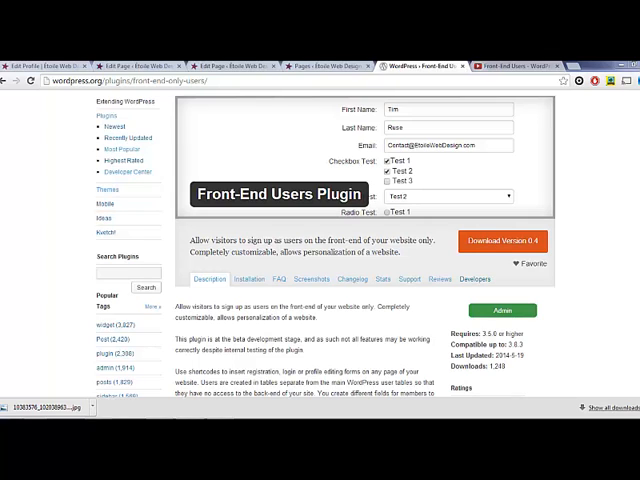
mouse_move(628, 288)
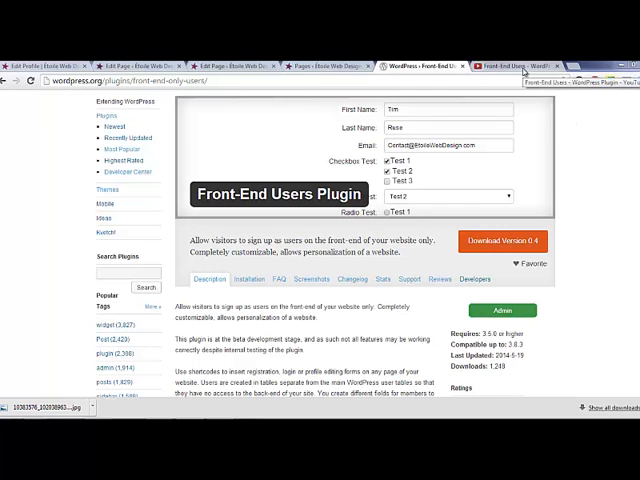
Wrap 'Only for logged in users.' in [restricted]...[/restricted] shortcode tags on the Restricted Page
left_click(528, 66)
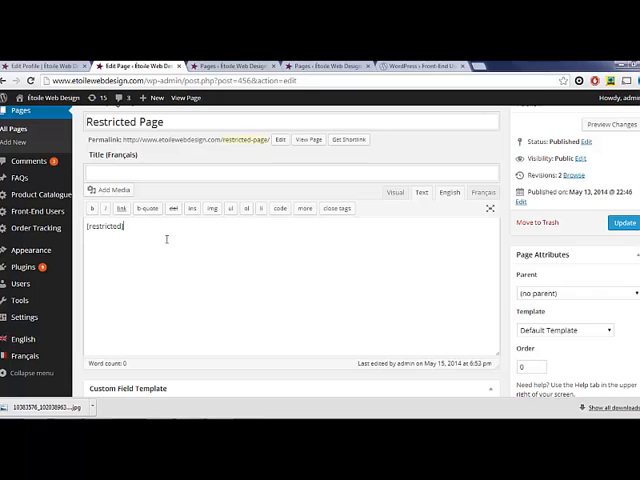
type("Only for logged in")
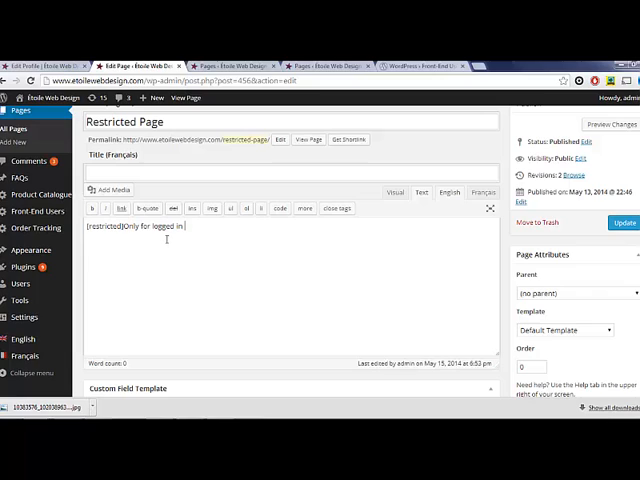
type("users.")
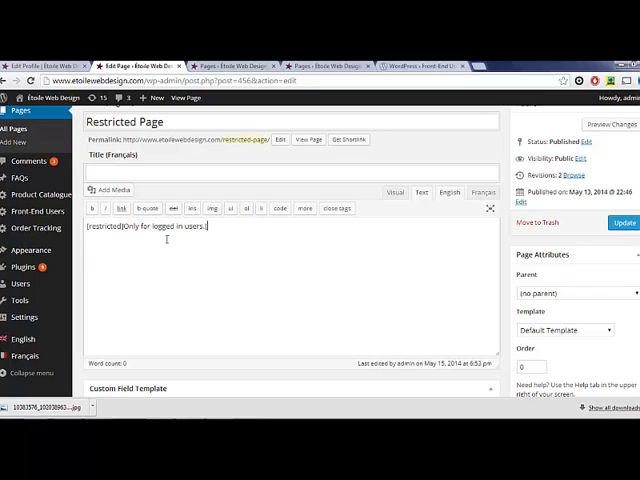
type("[/restricted")
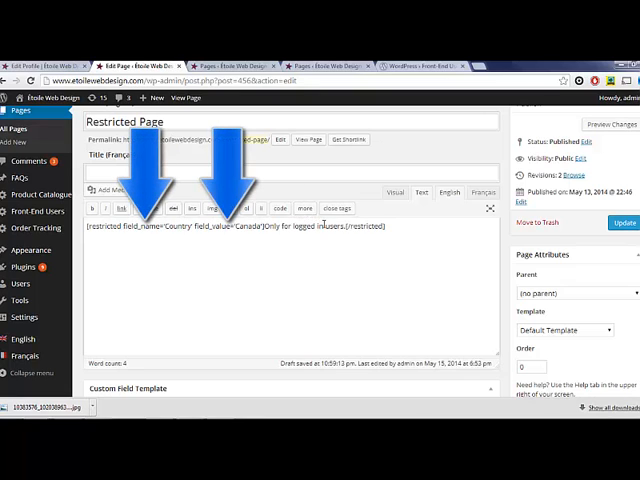
Add field_name Country and field_value Canada attributes to the opening [restricted] shortcode
double_click(310, 224)
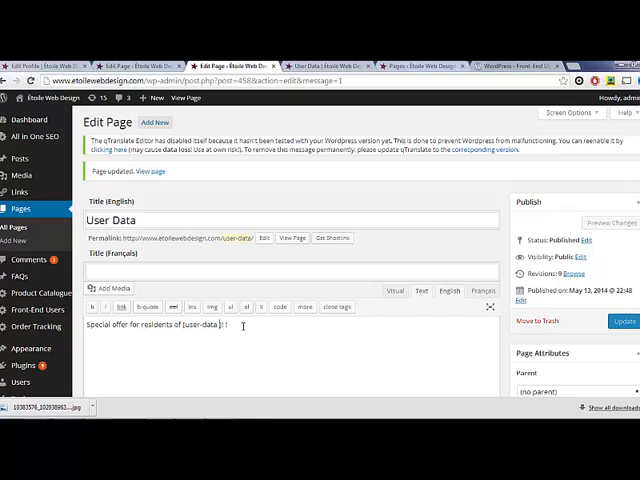
Insert a [user-data field_name=...] tag after 'Special offer for residents of' and view the plugin's support forum
type("field_n")
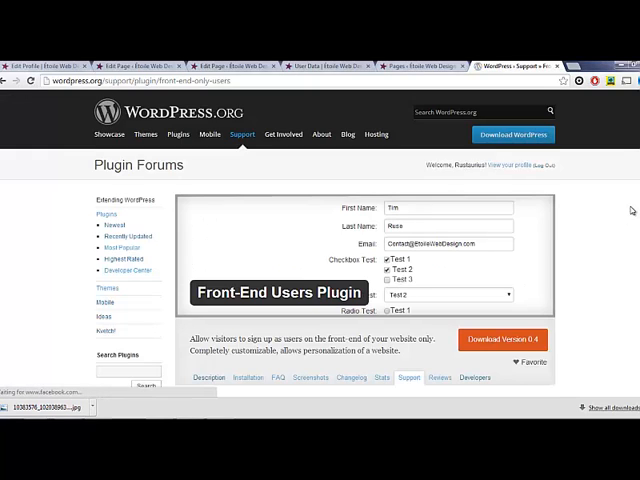
scroll("down", 3)
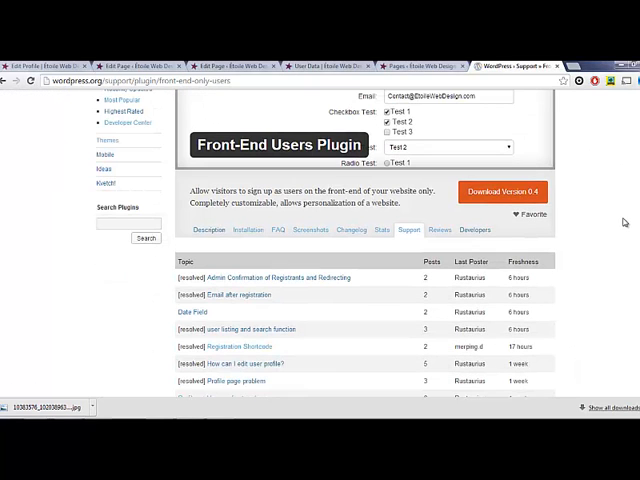